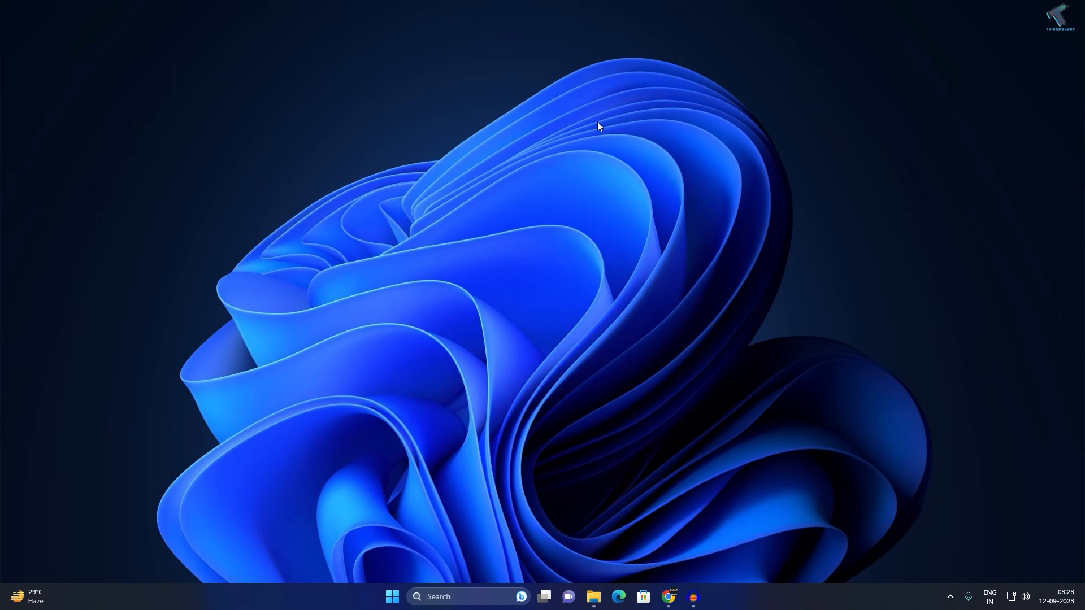
{"action": "mouse_move", "coordinate": [592, 579]}
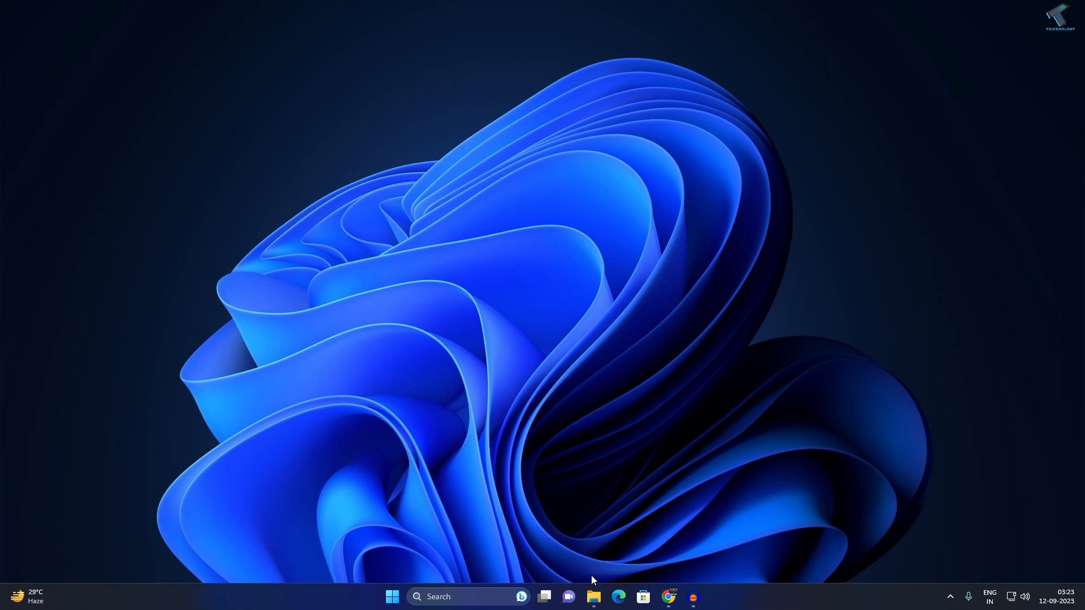
Step: Open File Explorer on This PC and show the See more commands menu
{"action": "left_click", "coordinate": [593, 597]}
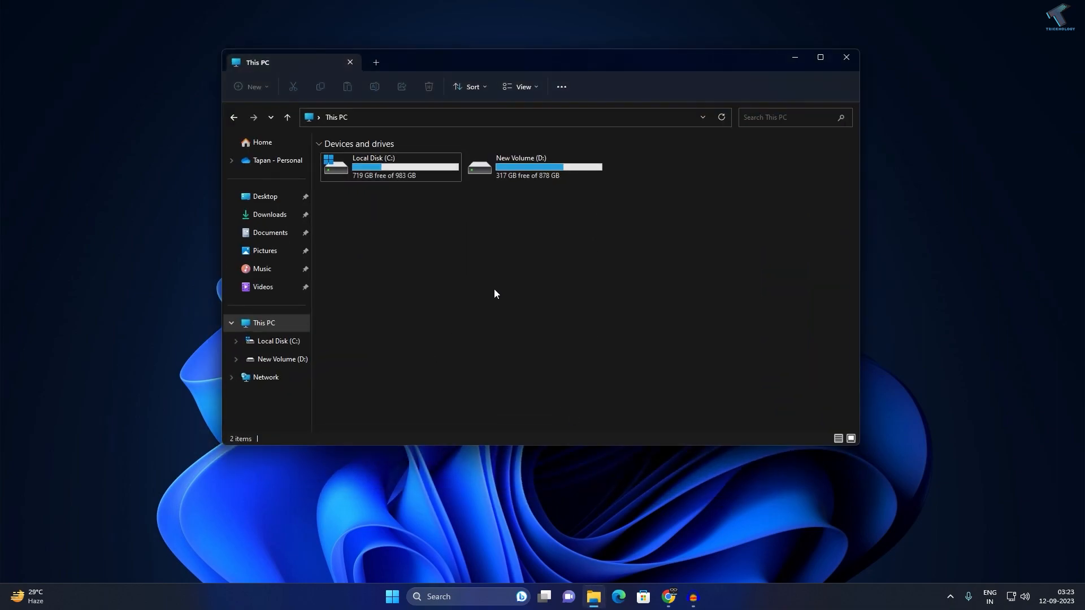
{"action": "mouse_move", "coordinate": [434, 278]}
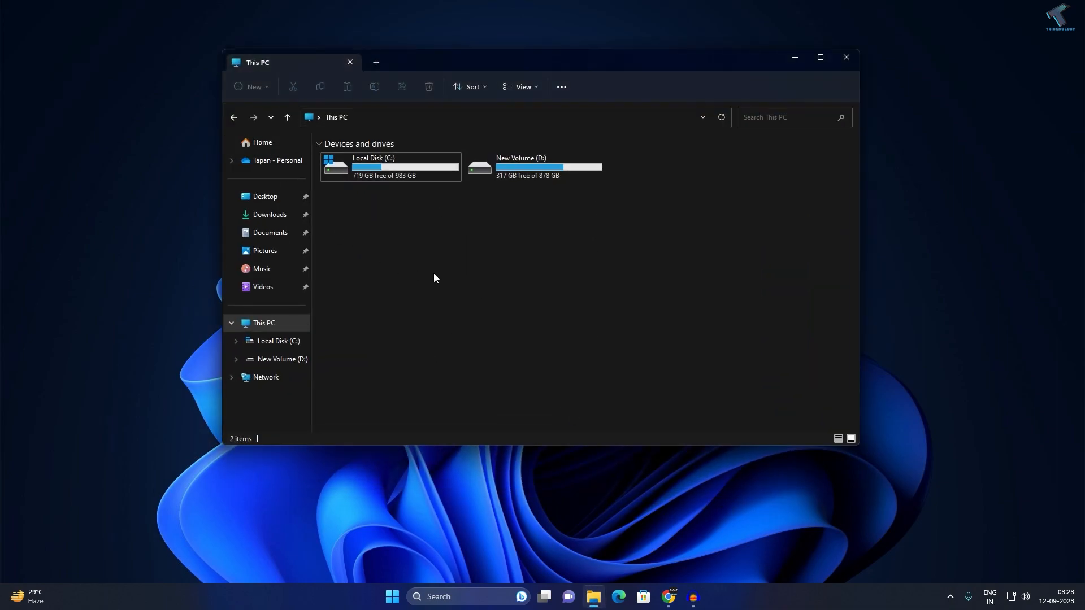
{"action": "mouse_move", "coordinate": [446, 279]}
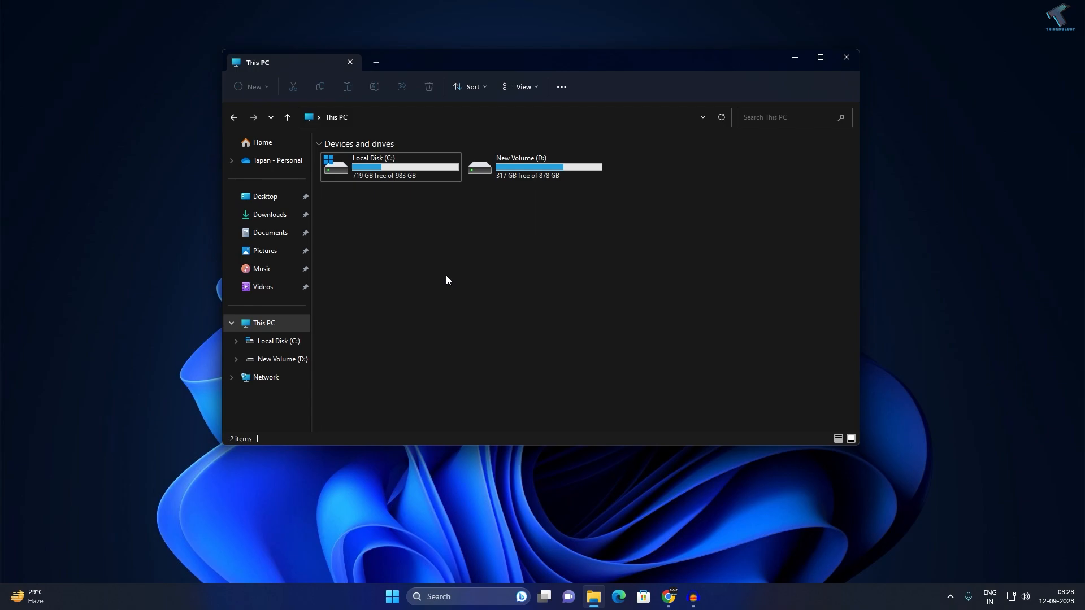
{"action": "mouse_move", "coordinate": [545, 419]}
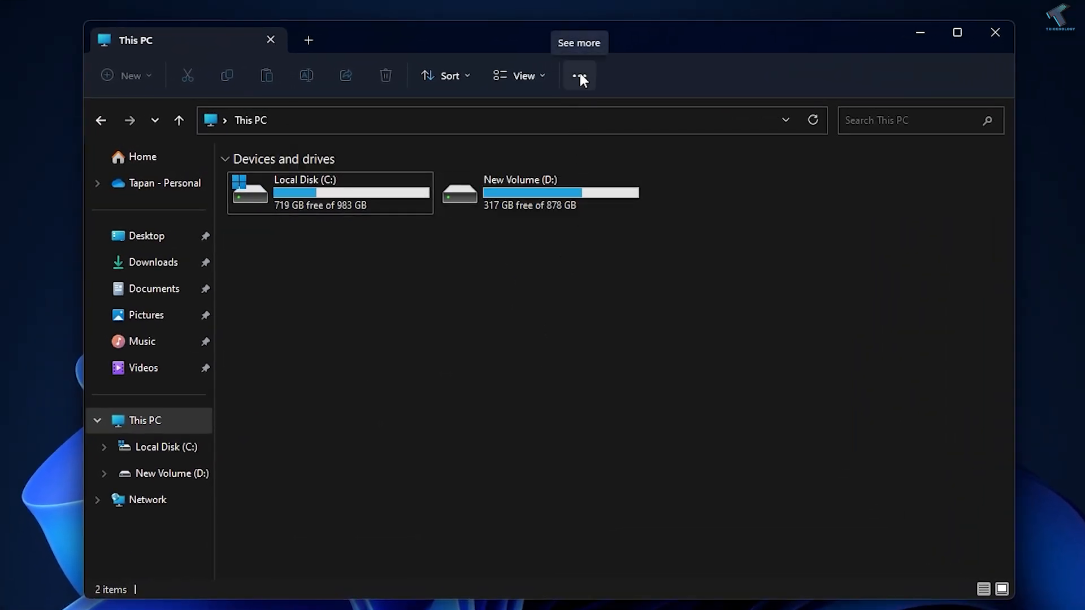
{"action": "left_click", "coordinate": [579, 75]}
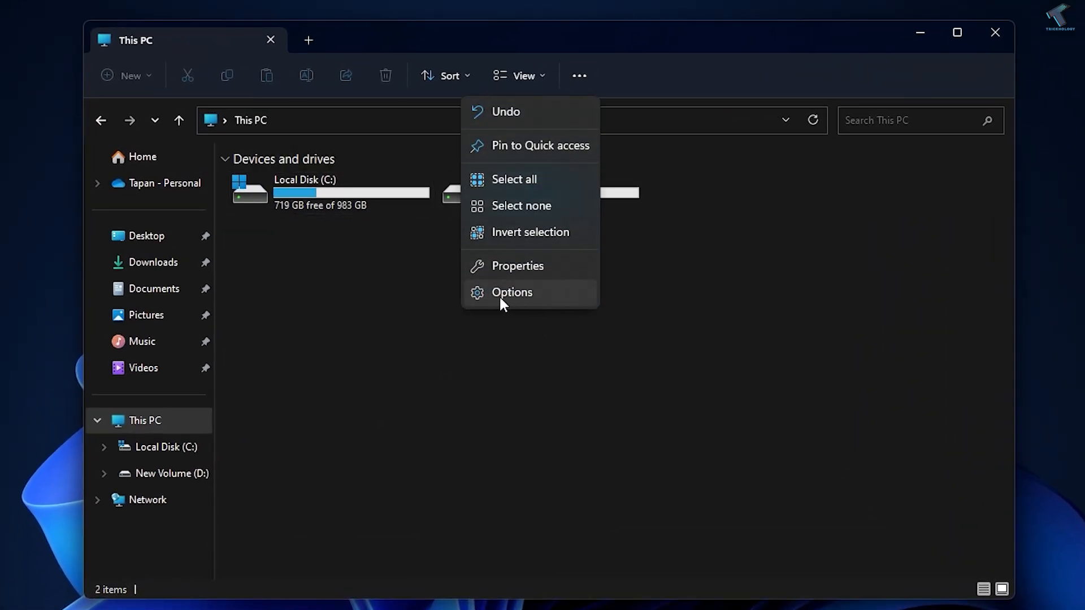
Step: In Folder Options, uncheck the three Privacy boxes, clear File Explorer history, and confirm with OK
{"action": "left_click", "coordinate": [512, 292]}
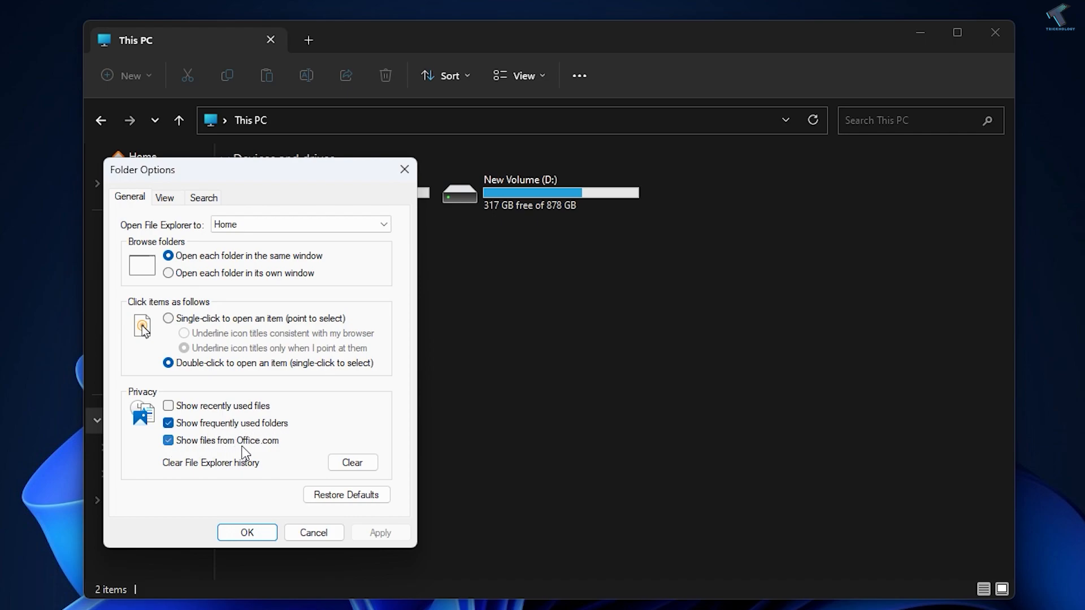
{"action": "left_click", "coordinate": [352, 462]}
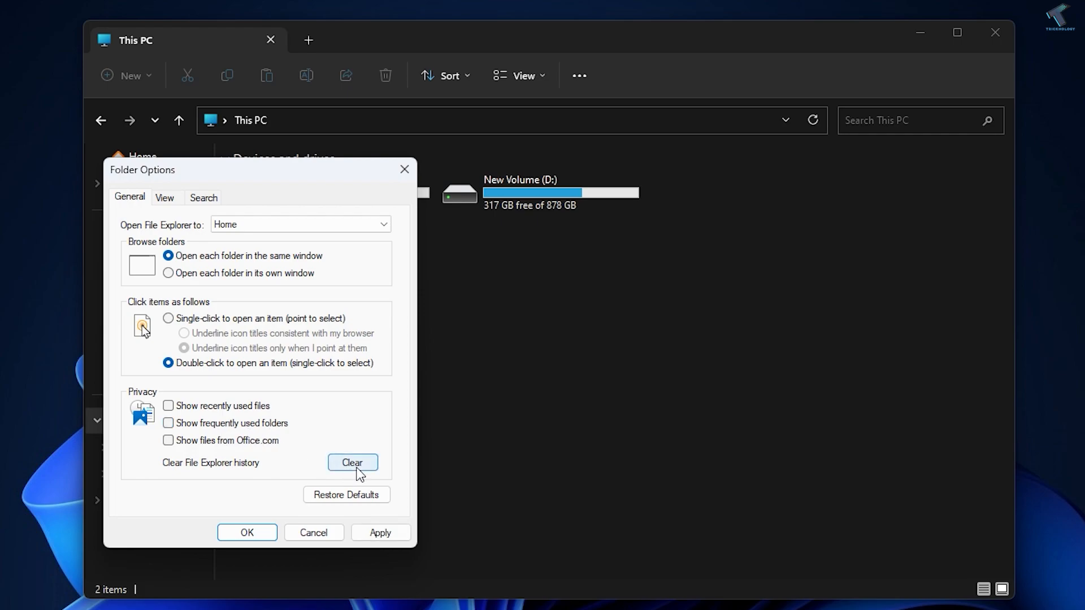
{"action": "mouse_move", "coordinate": [240, 474]}
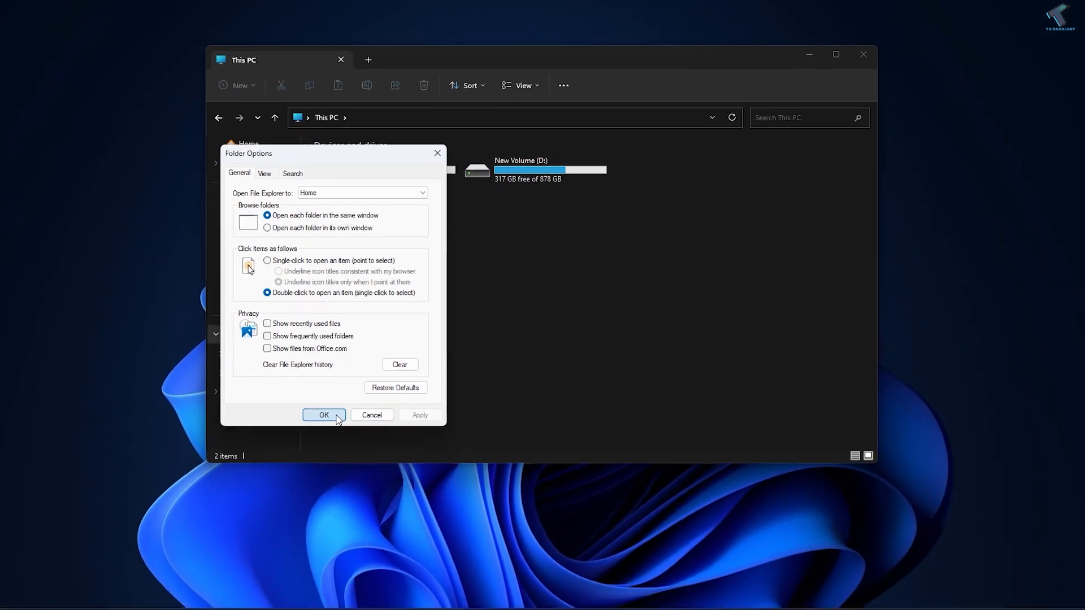
{"action": "left_click", "coordinate": [324, 414]}
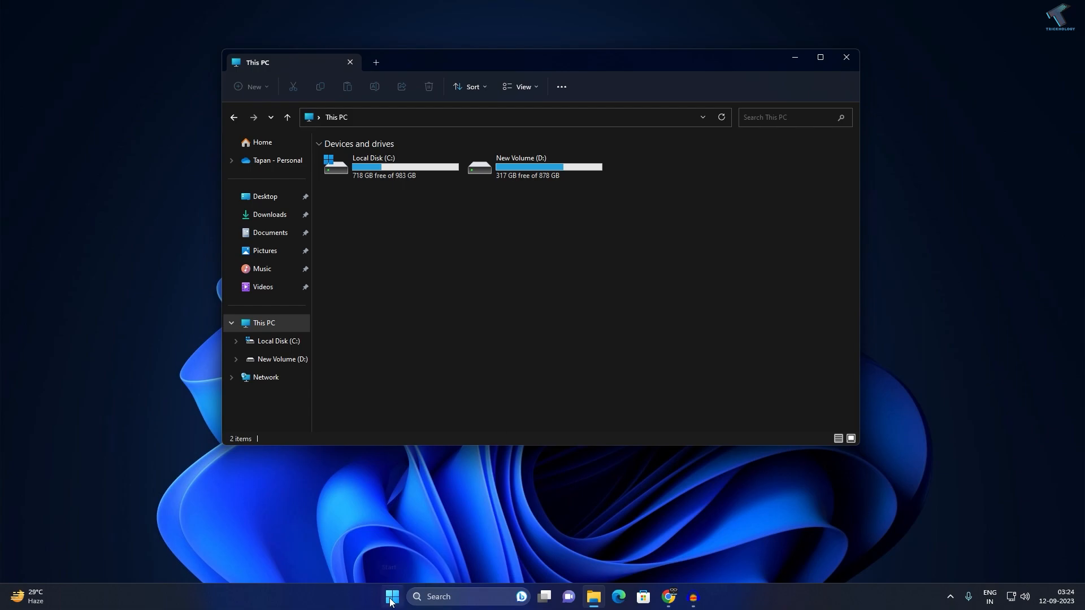
Step: Search Start for cmd and run Command Prompt as administrator, approving the UAC prompt
{"action": "left_click", "coordinate": [391, 597]}
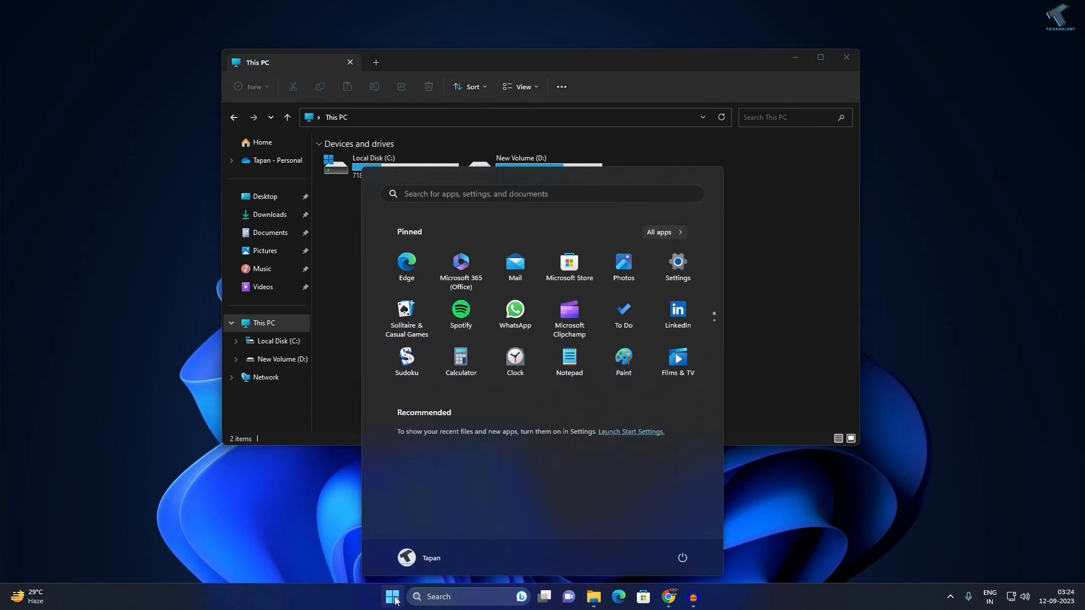
{"action": "type", "text": "cmd"}
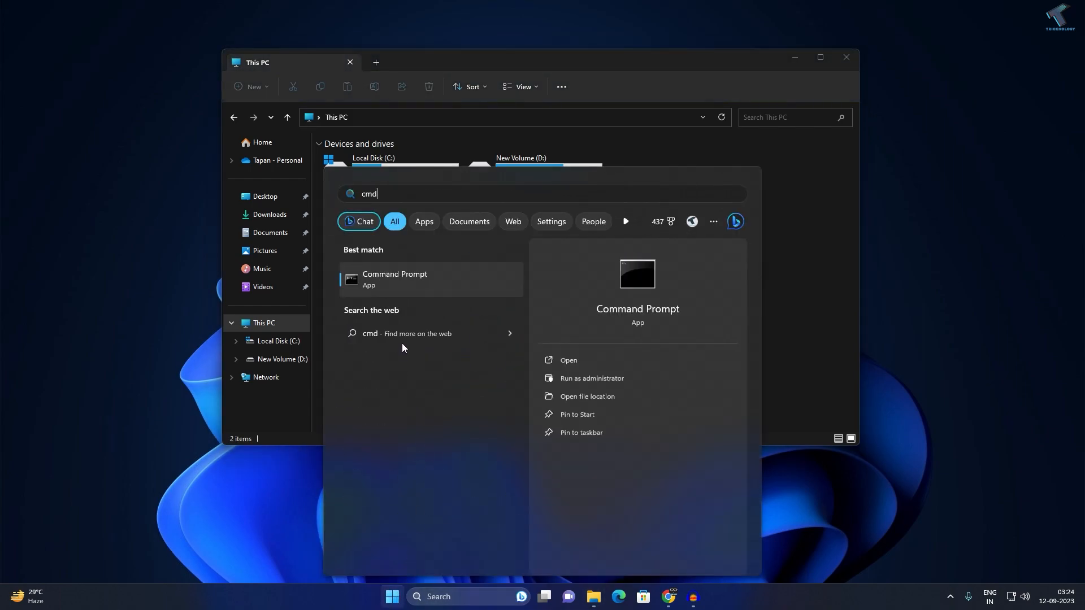
{"action": "right_click", "coordinate": [394, 279]}
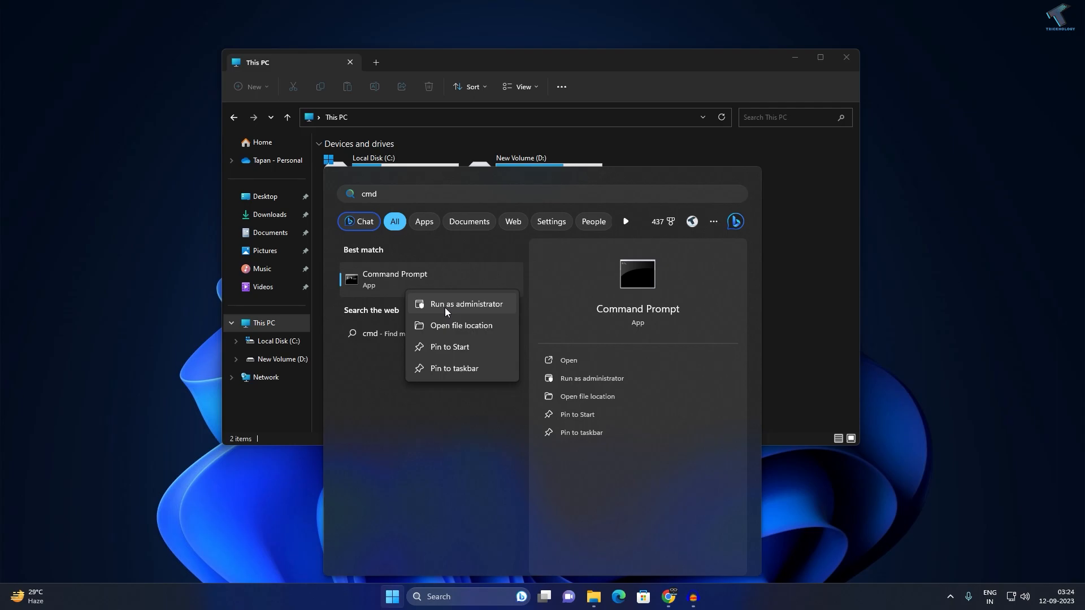
{"action": "left_click", "coordinate": [465, 304]}
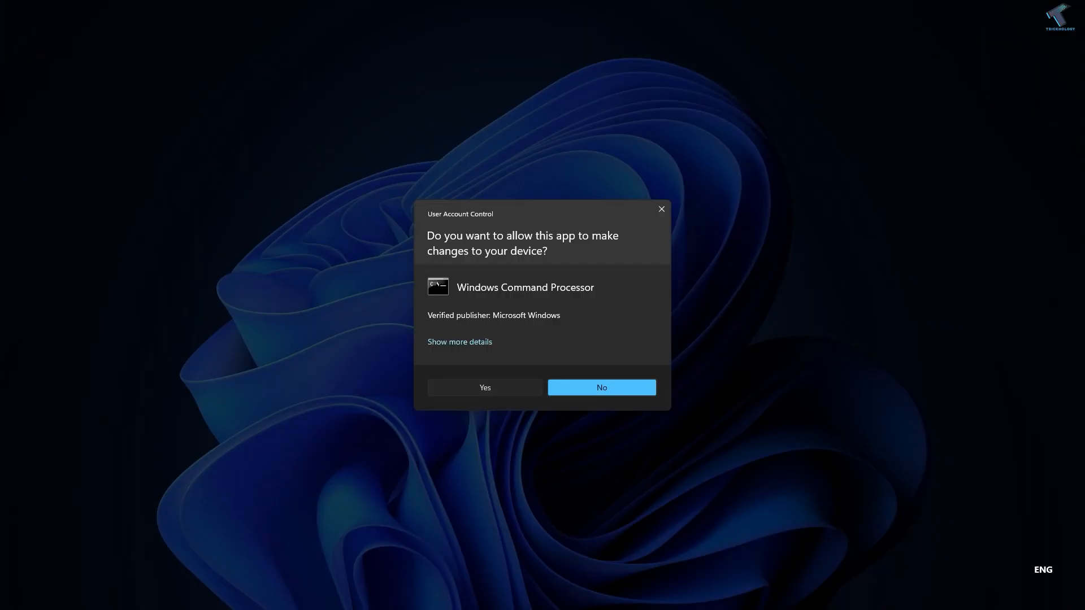
{"action": "left_click", "coordinate": [484, 388]}
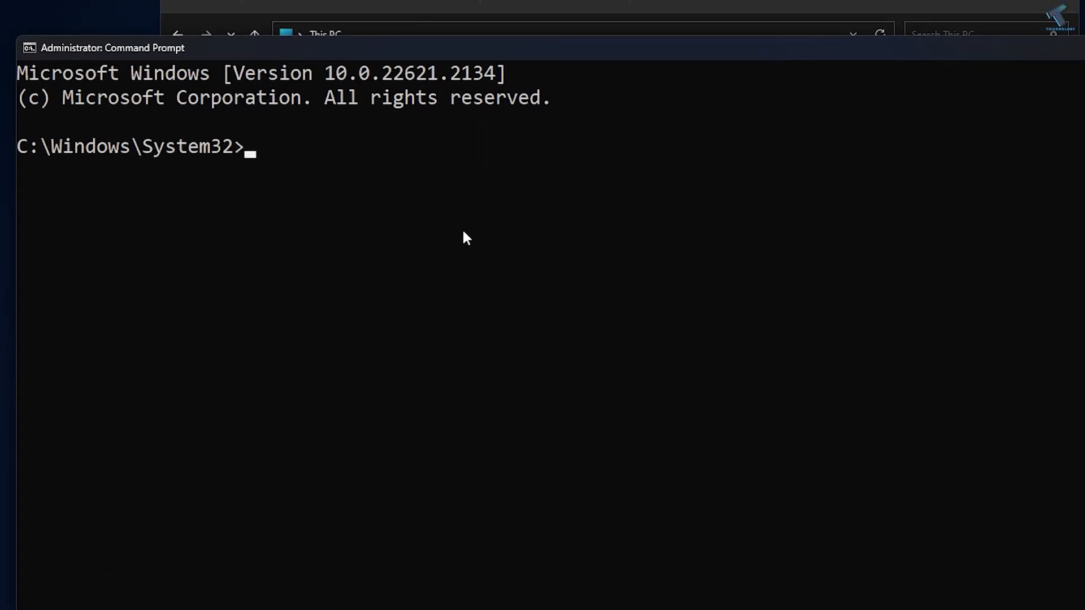
Step: Run netsh winsock reset, select the restart-required message, and maximize the window
{"action": "type", "text": "netsh winsock reset"}
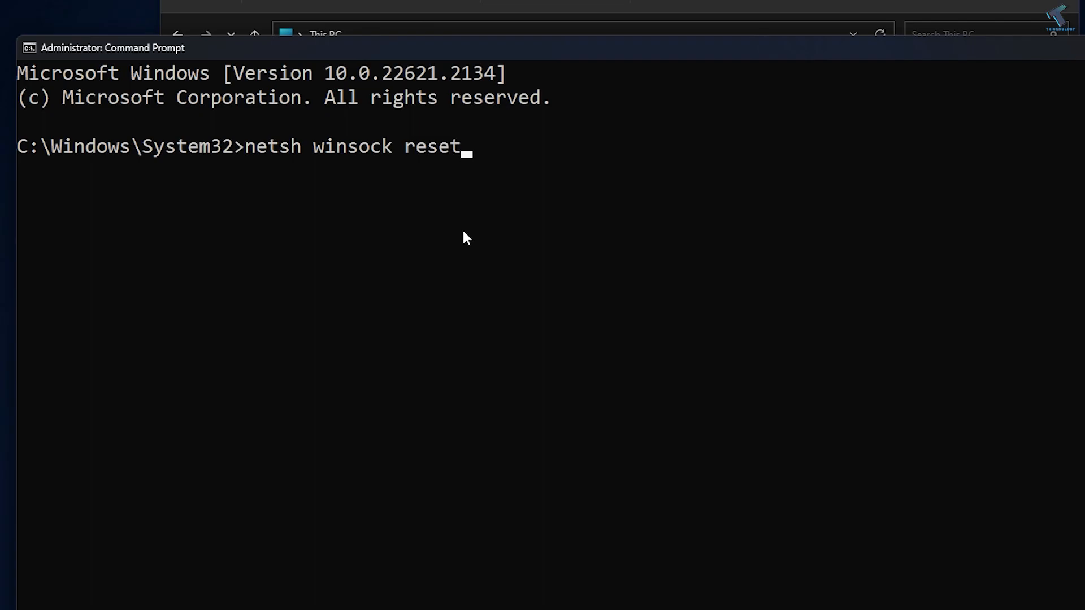
{"action": "key", "text": "enter"}
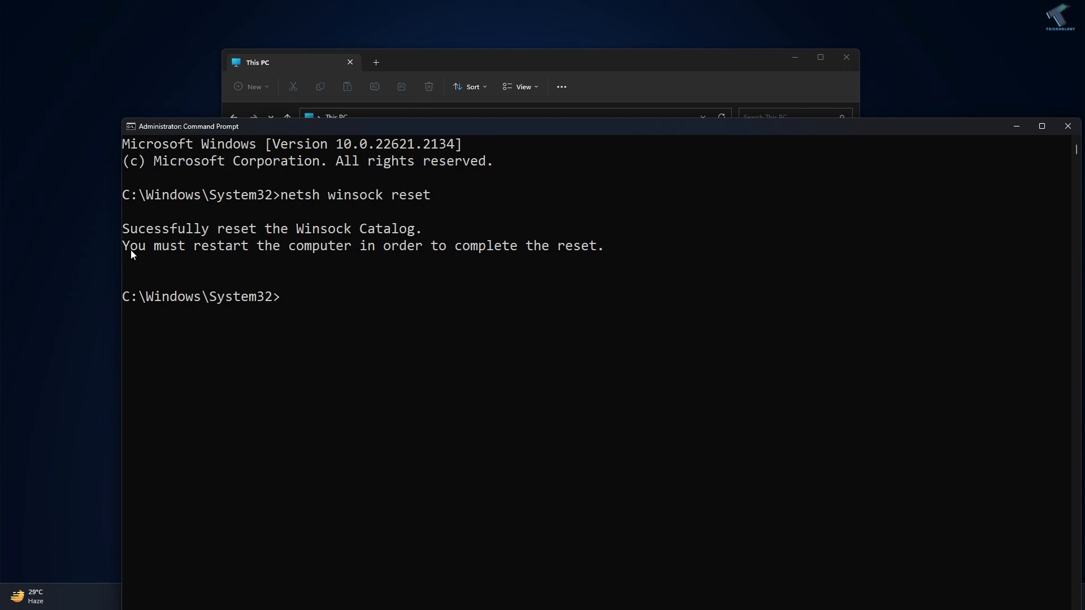
{"action": "left_click_drag", "start_coordinate": [128, 246], "coordinate": [517, 246]}
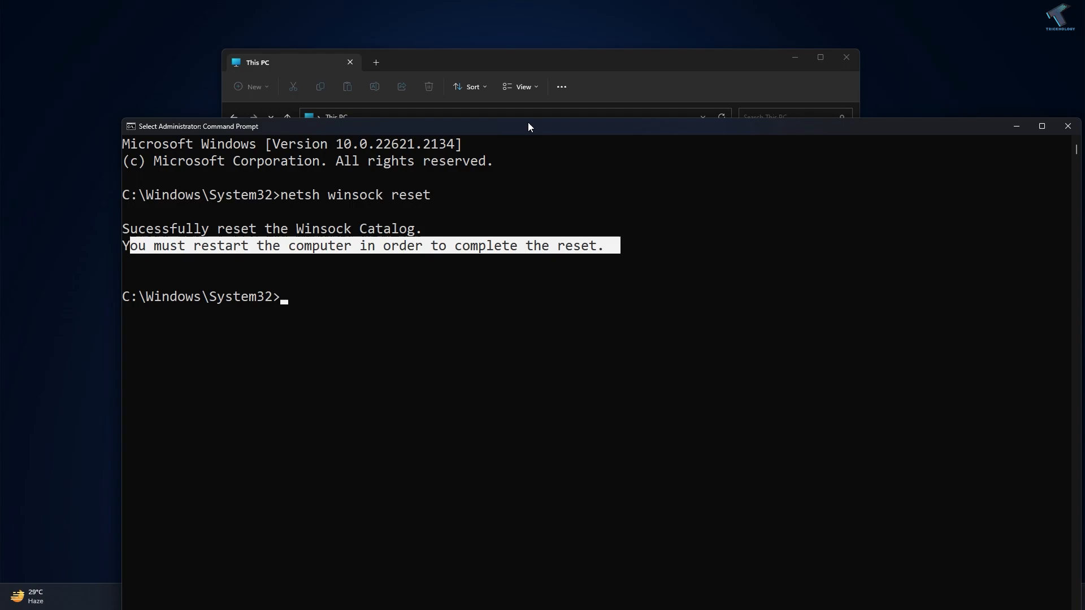
{"action": "left_click", "coordinate": [1041, 126]}
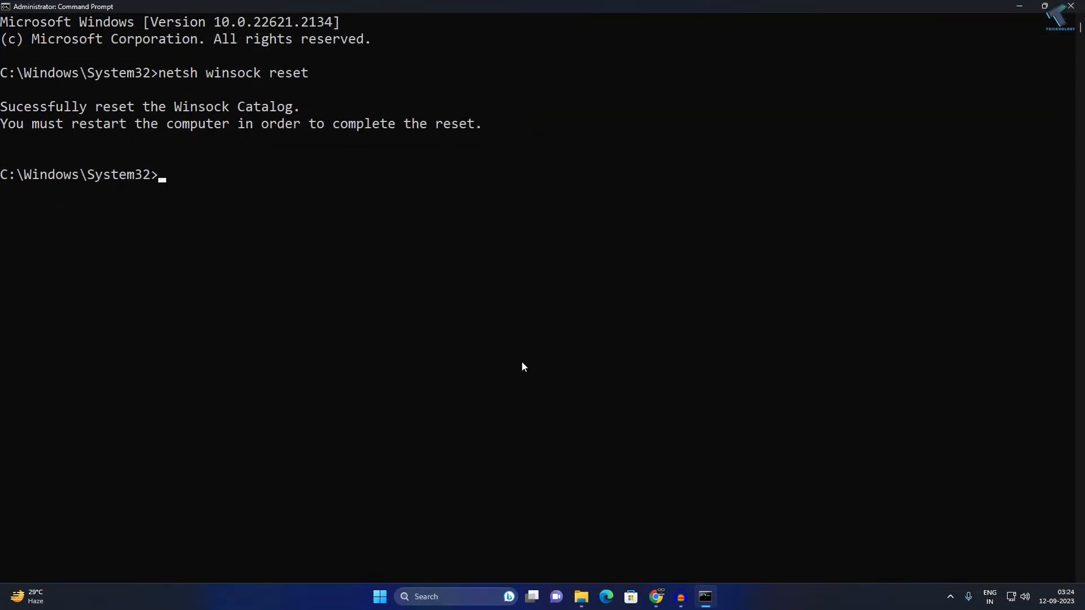